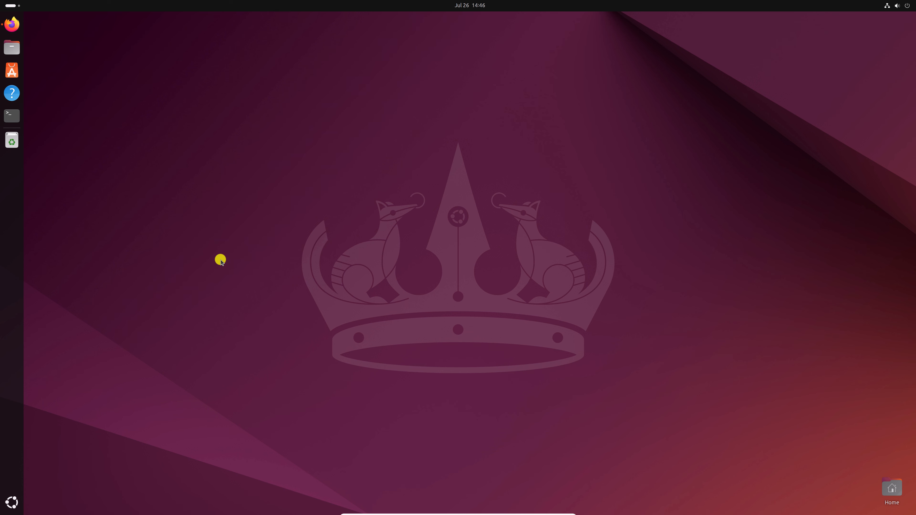
mouse_move(520, 187)
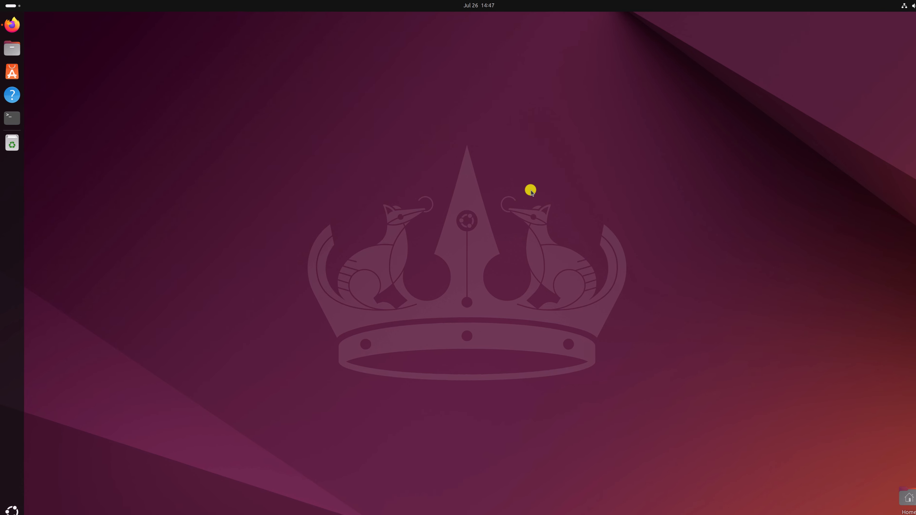
Launch Firefox and go to Microsoft's 'Get to Know Microsoft Edge' page from the search results.
click(12, 24)
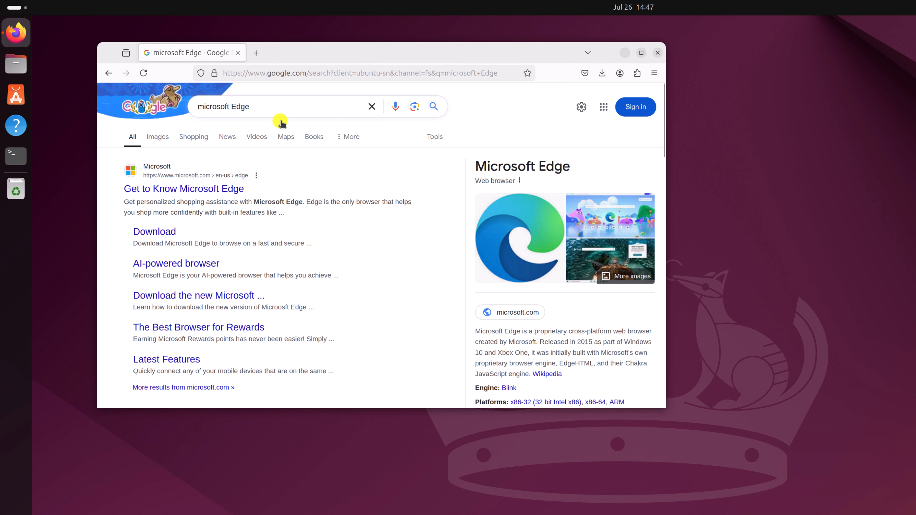
mouse_move(194, 188)
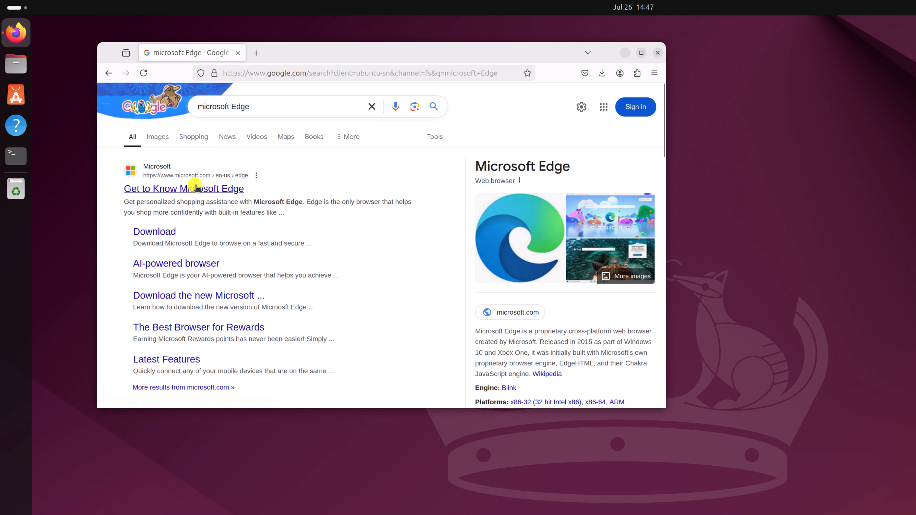
click(183, 189)
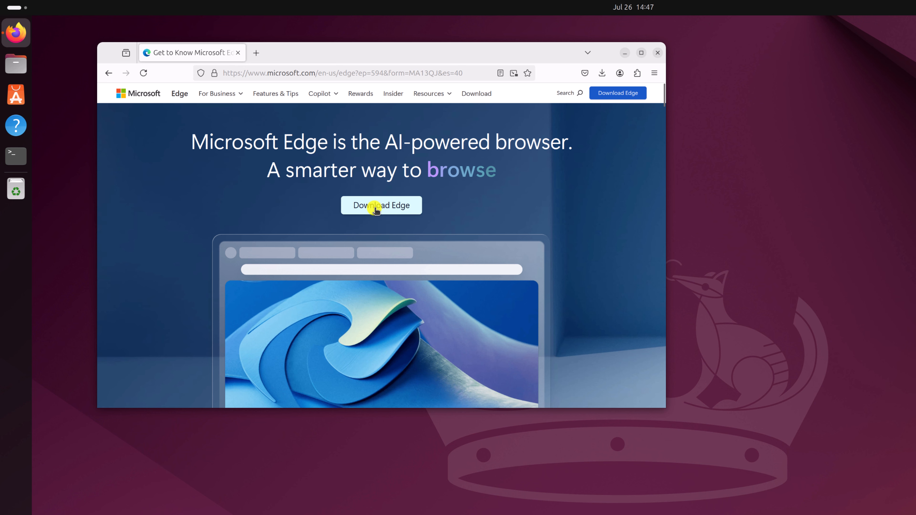
Download Edge, accept the license terms, and watch the .deb download in Firefox's downloads panel.
click(381, 206)
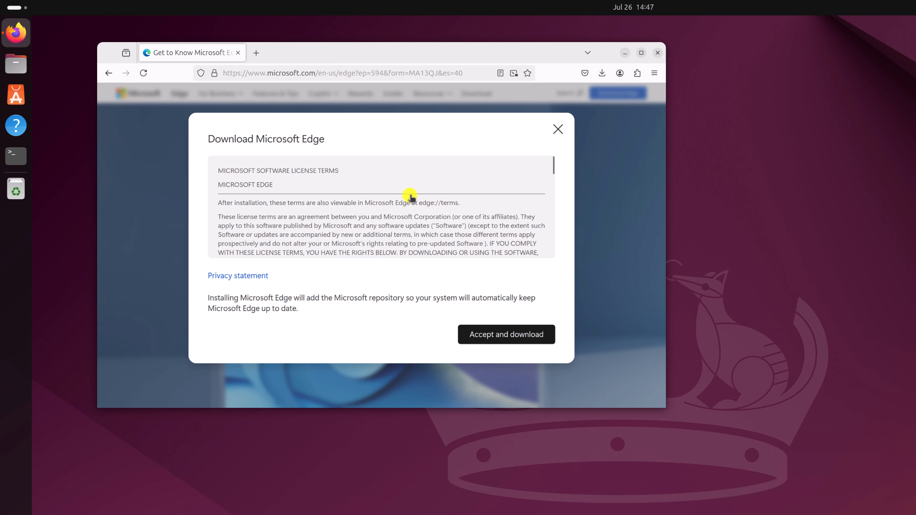
mouse_move(409, 209)
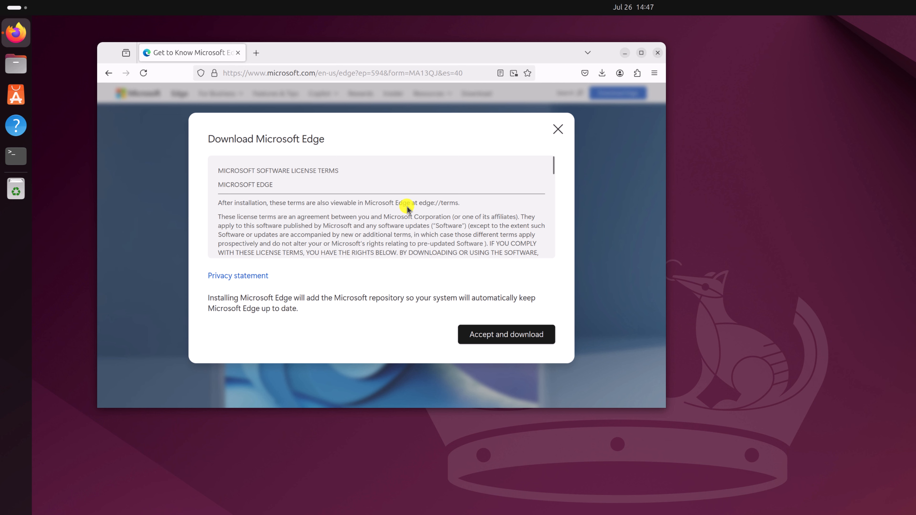
mouse_move(481, 329)
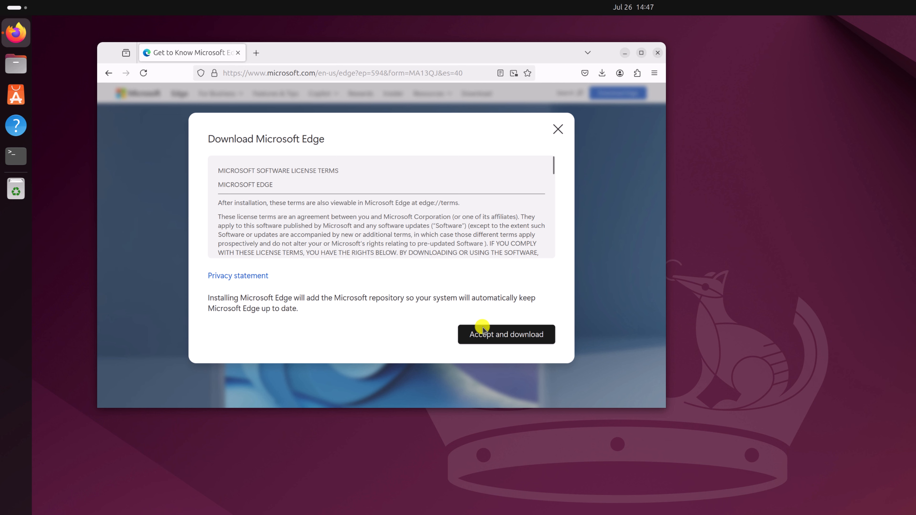
click(506, 334)
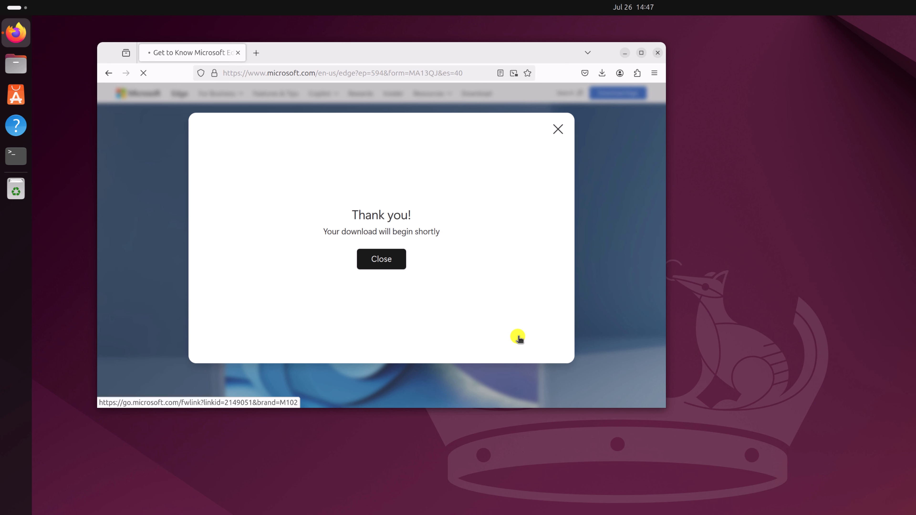
click(602, 73)
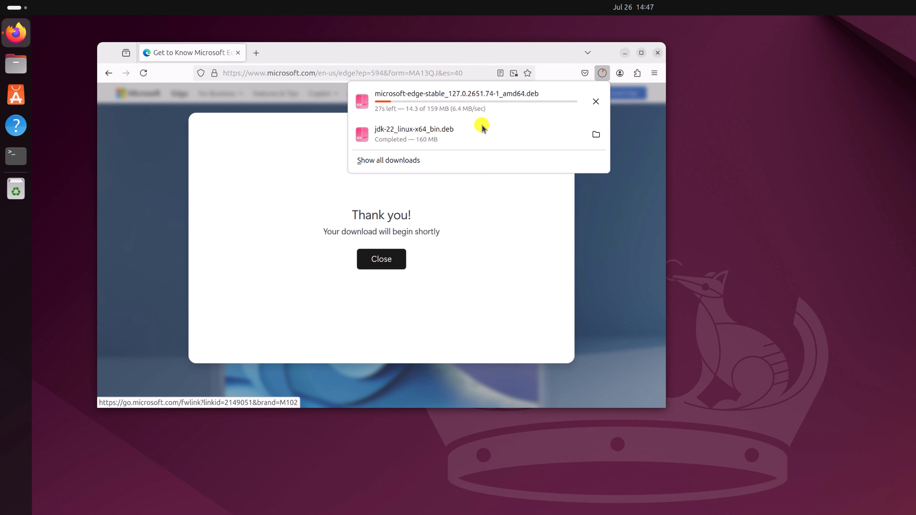
mouse_move(475, 232)
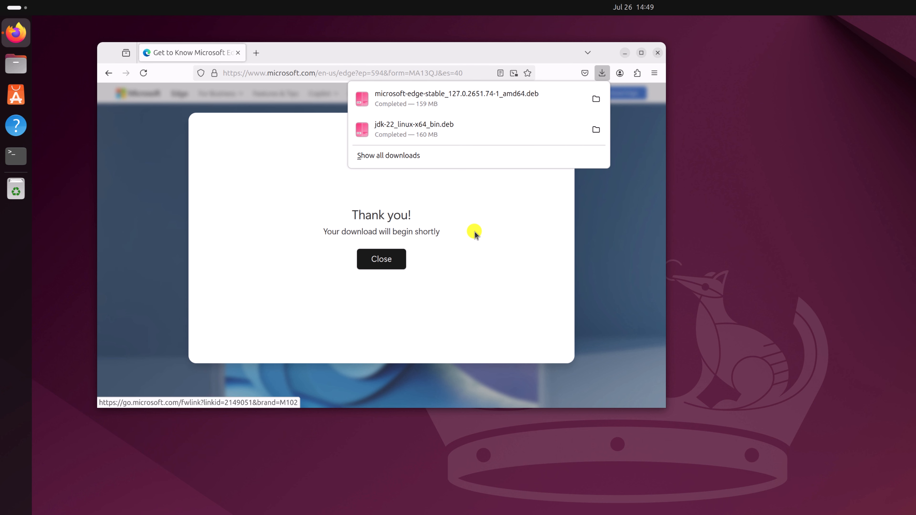
mouse_move(514, 99)
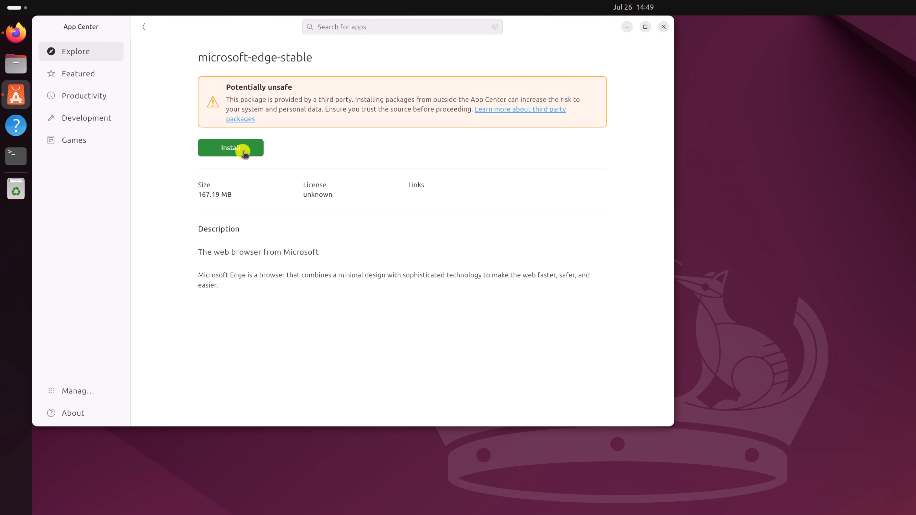
Install the microsoft-edge-stable package, confirm the third-party warning and authenticate with the password.
click(230, 148)
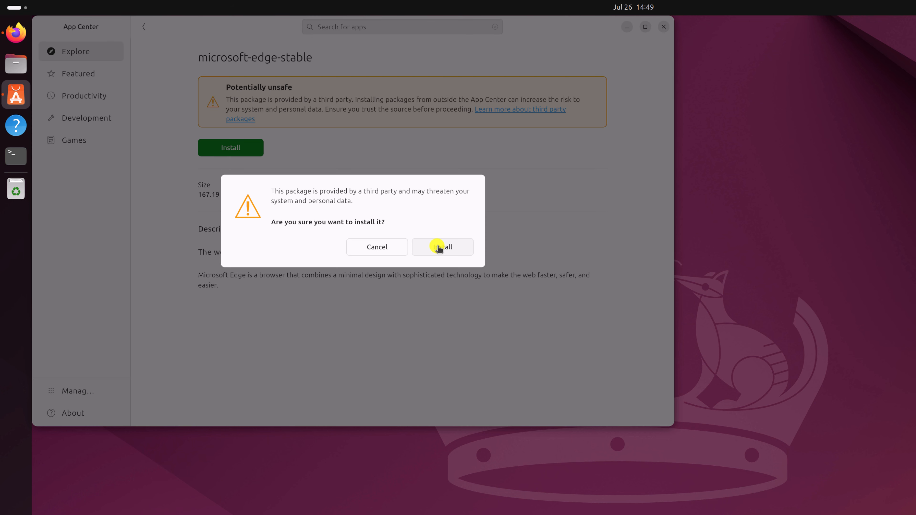
click(441, 247)
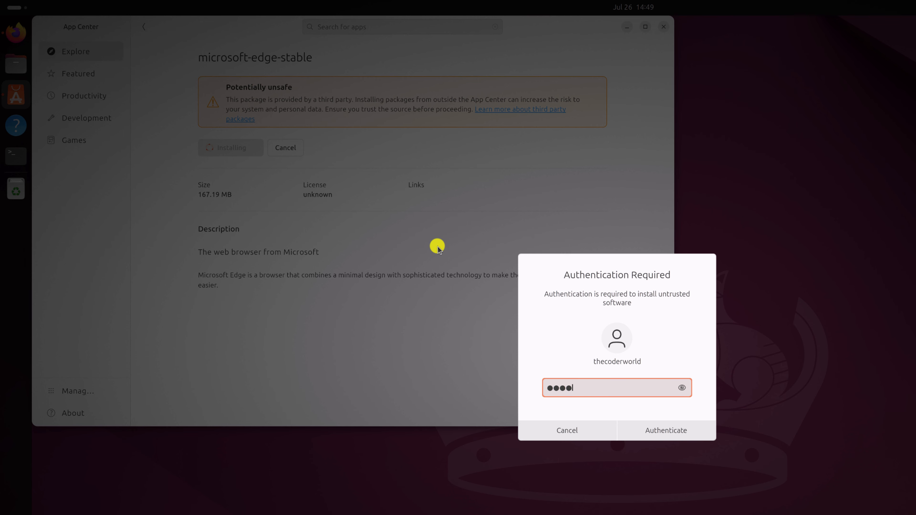
click(666, 431)
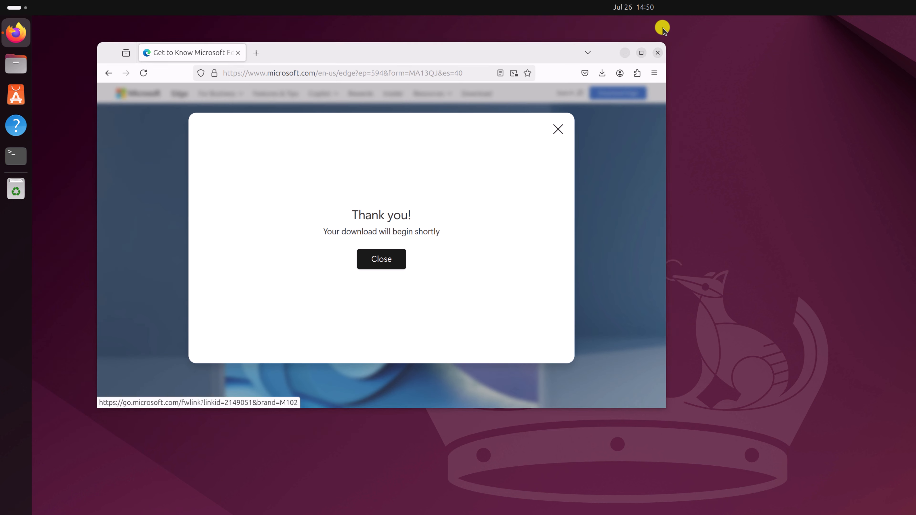
Search the app overview for 'microsoft' and launch Microsoft Edge.
click(656, 52)
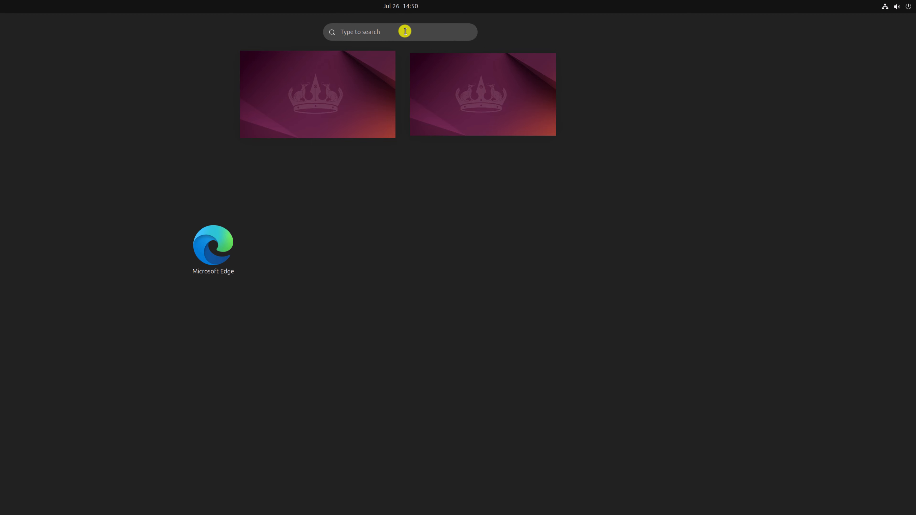
text(microsoft)
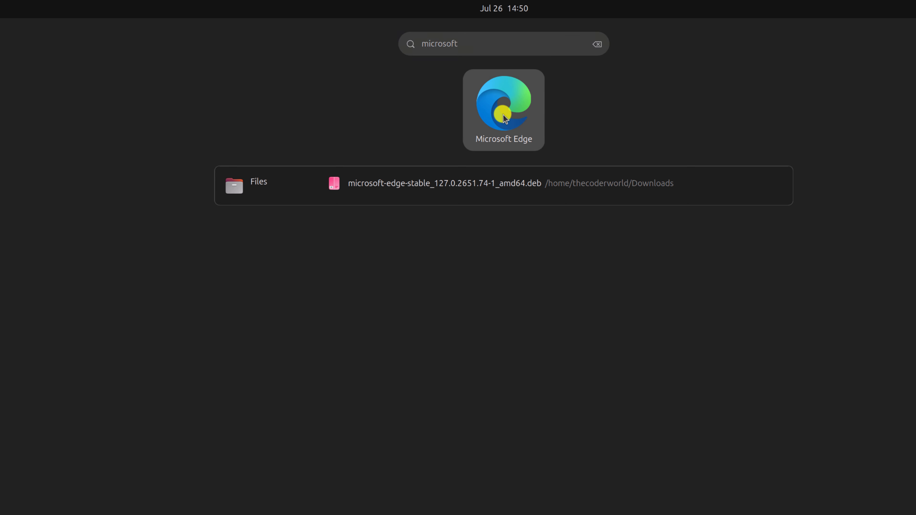
click(503, 110)
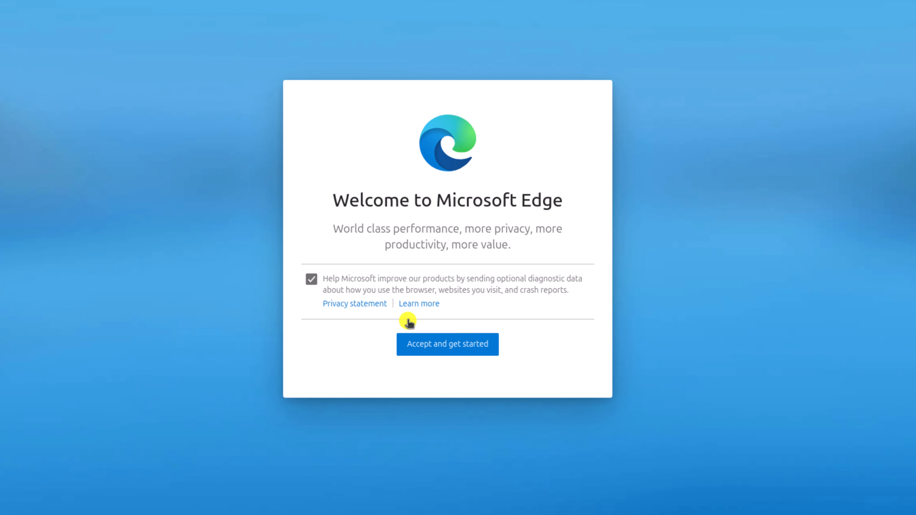
mouse_move(483, 346)
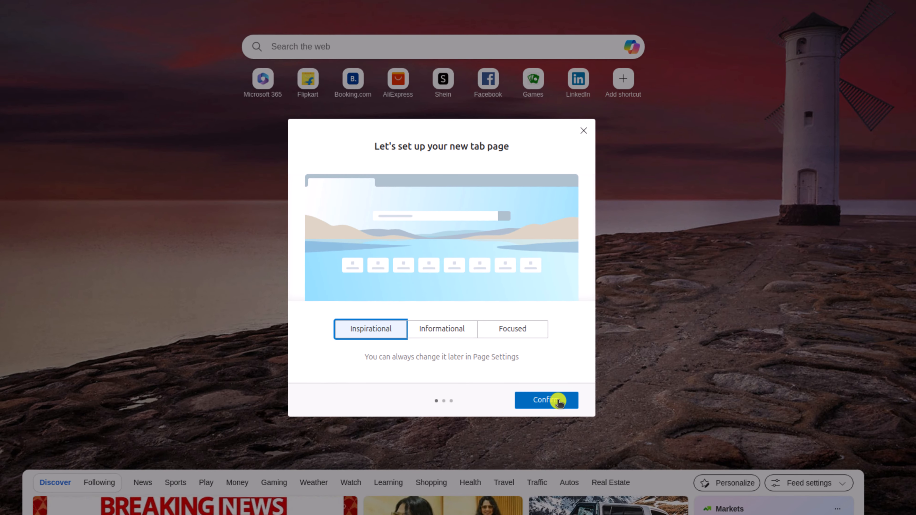
Confirm the Inspirational new tab page layout in Edge's setup dialog.
click(546, 401)
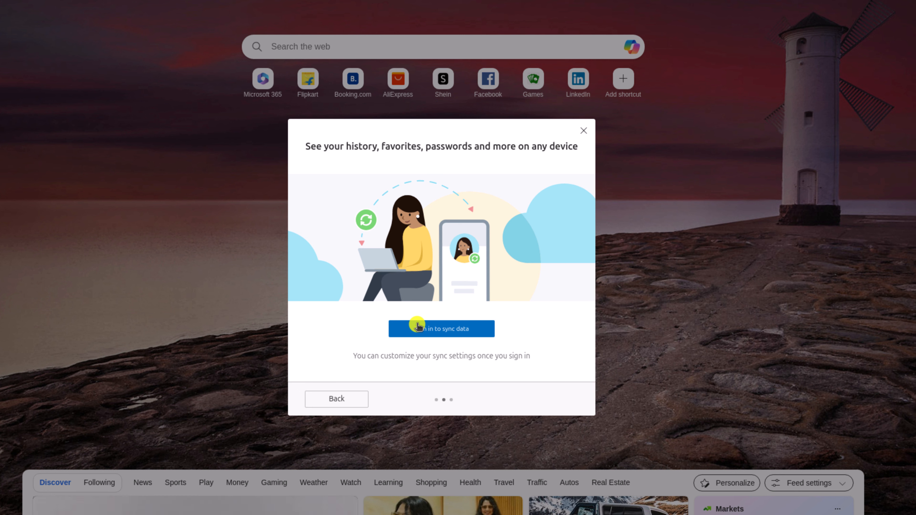
mouse_move(388, 303)
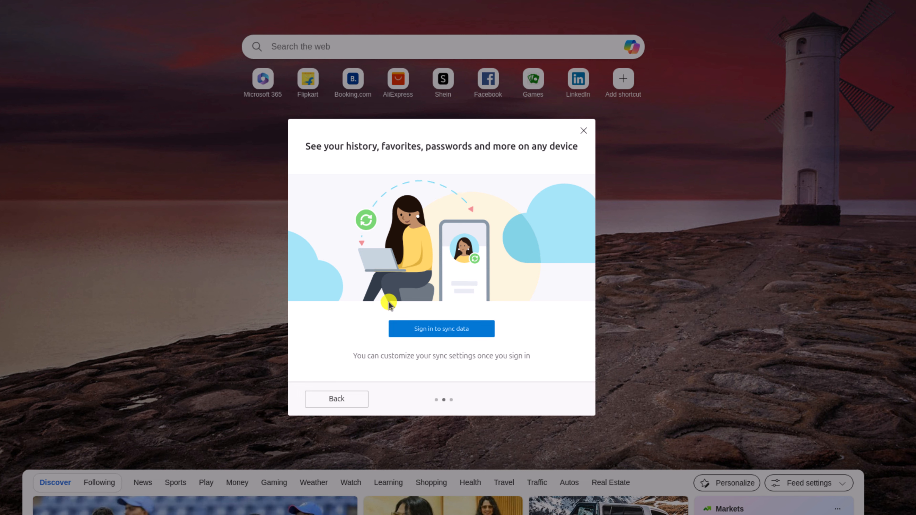
mouse_move(493, 339)
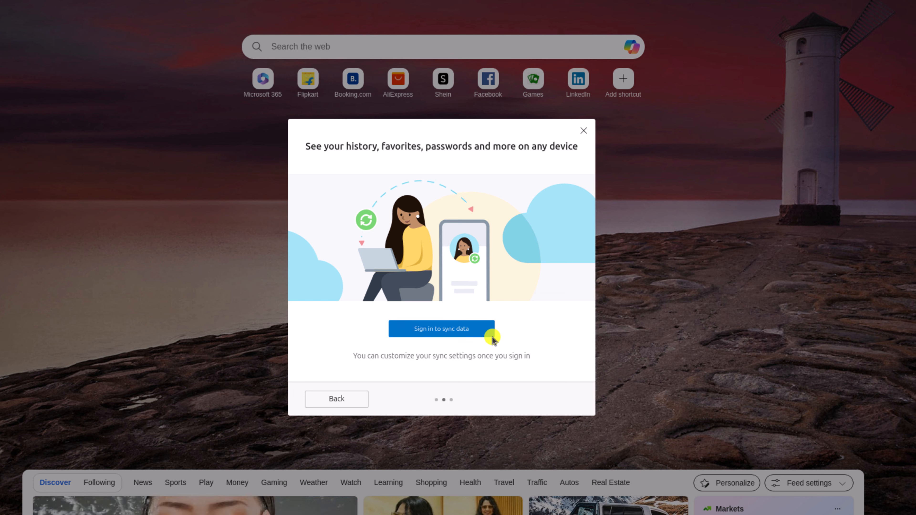
mouse_move(382, 381)
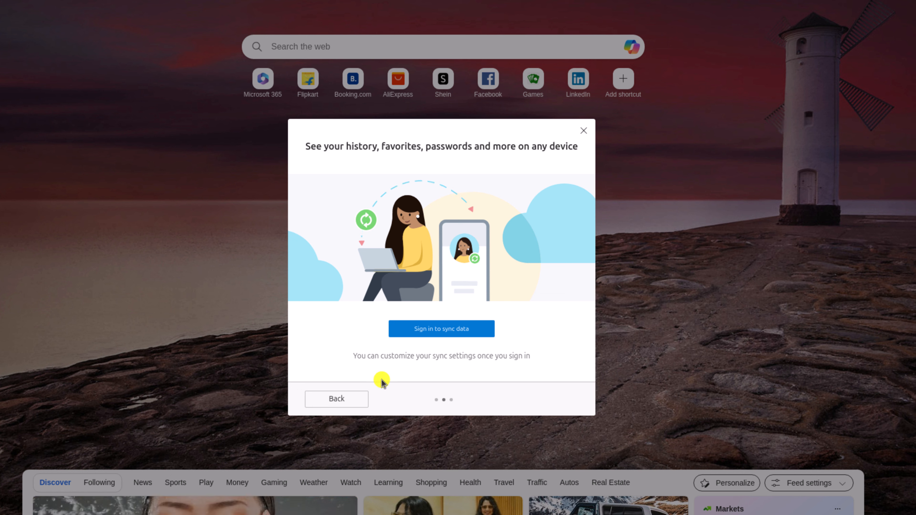